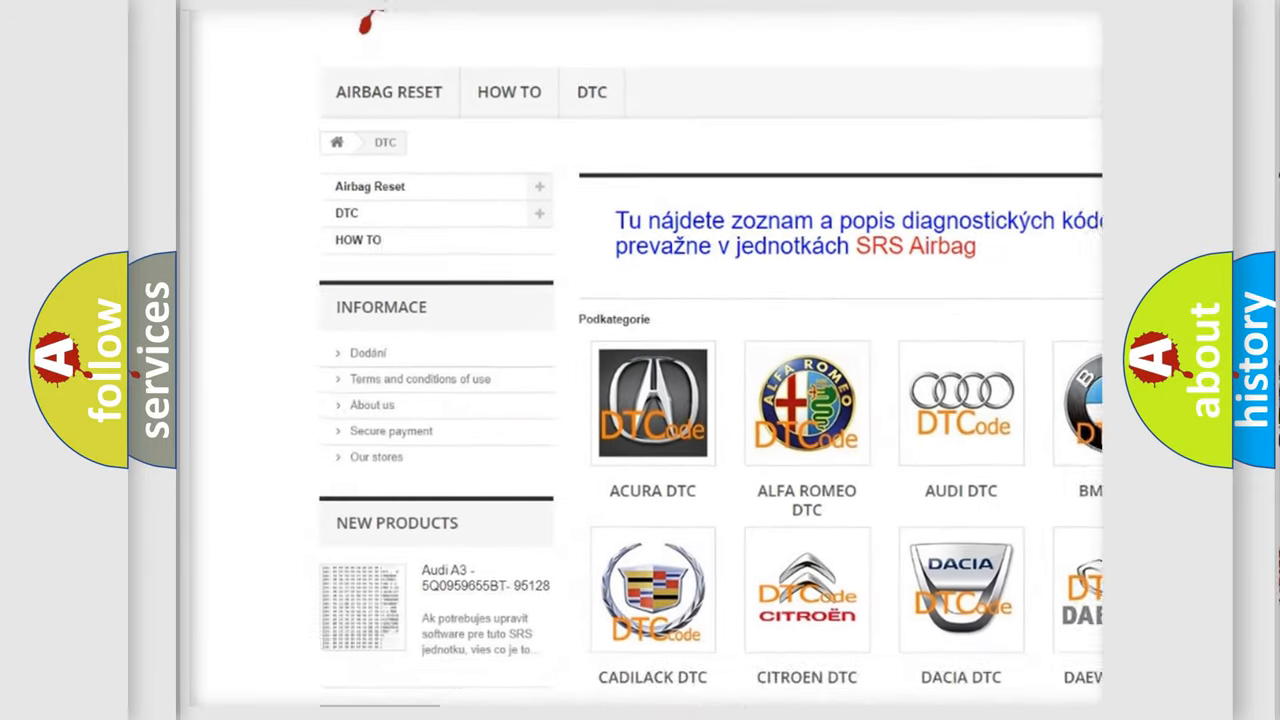
scroll("down", 3)
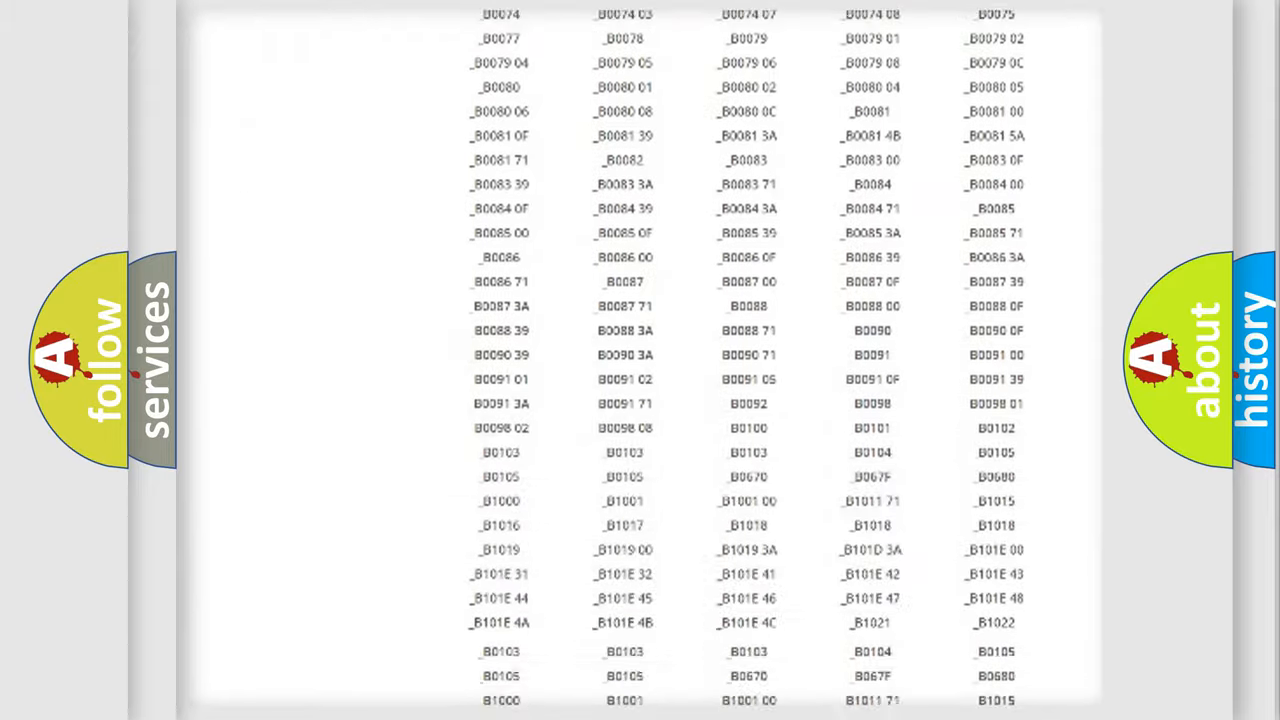
scroll("down", 3)
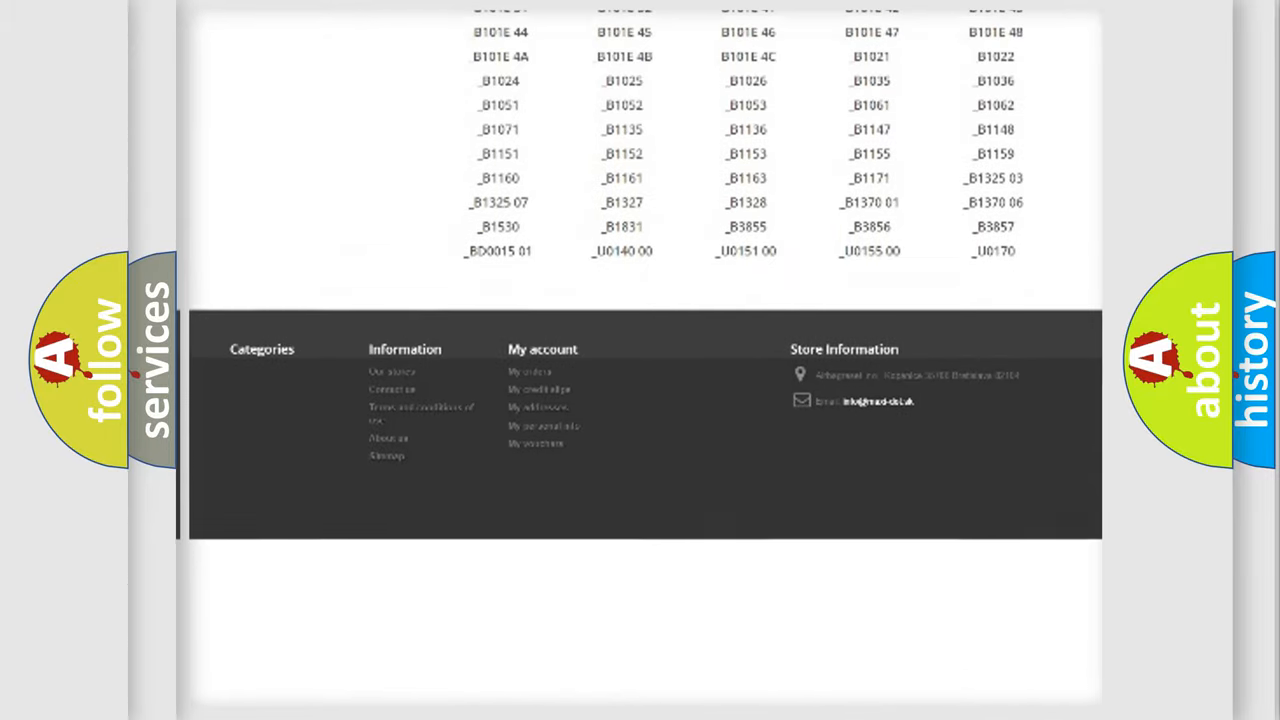
scroll("up", 3)
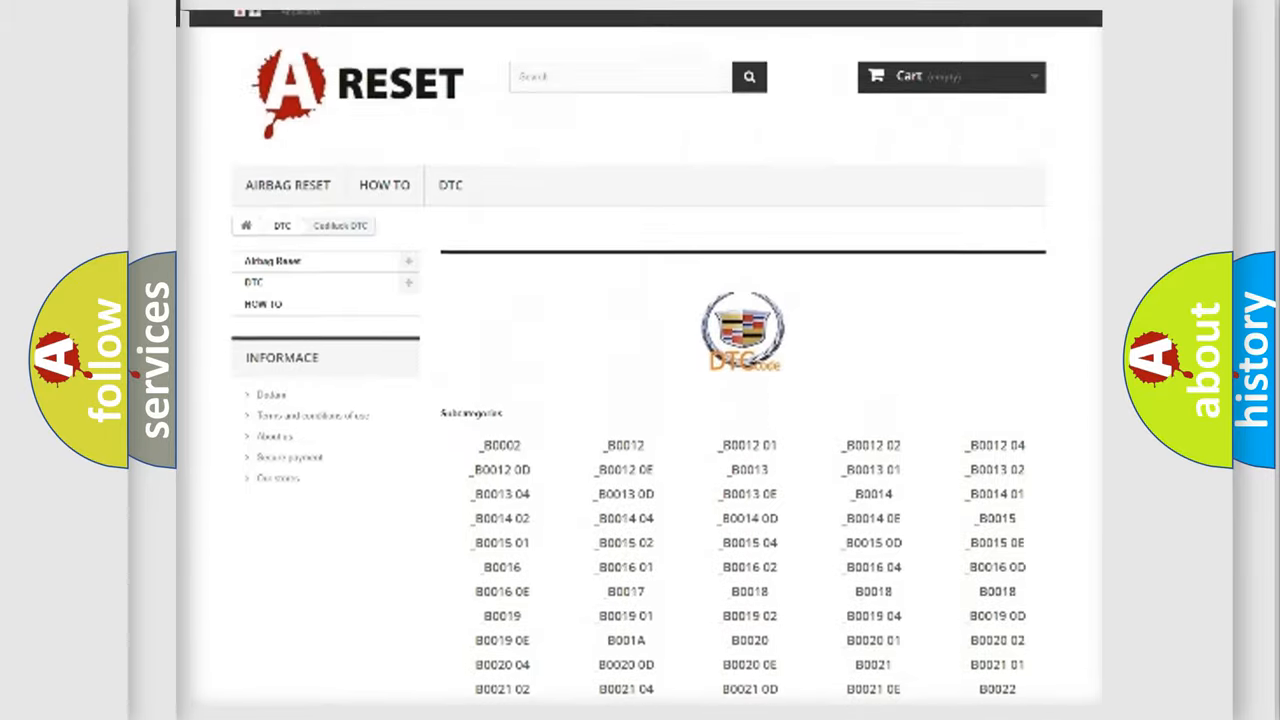